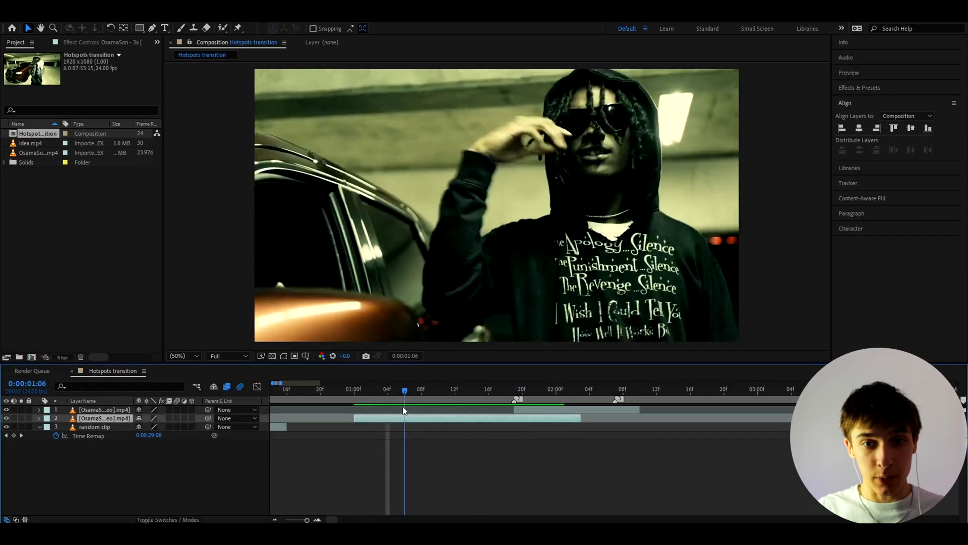
Place the playhead at the cut and add a new adjustment layer on top
drag(404, 390, 396, 391)
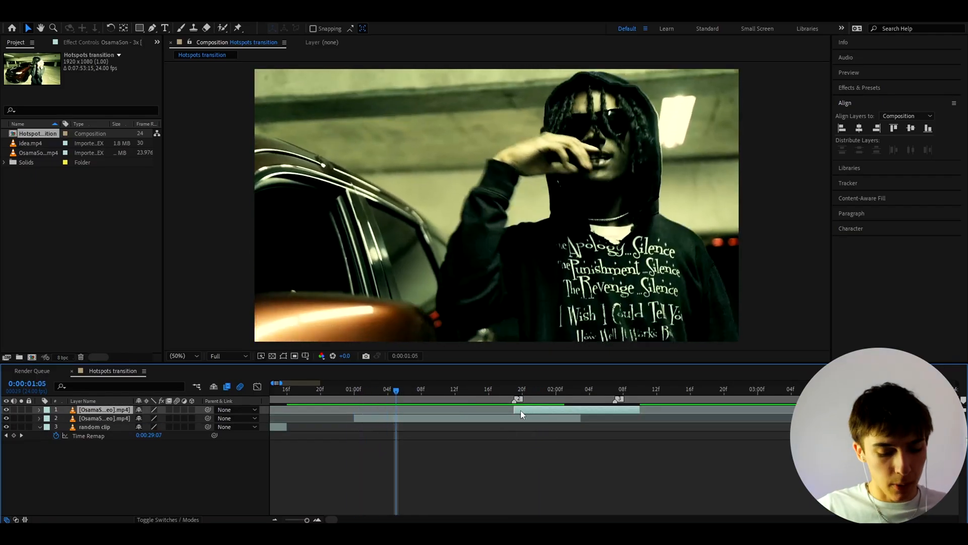
key(ctrl+alt+y)
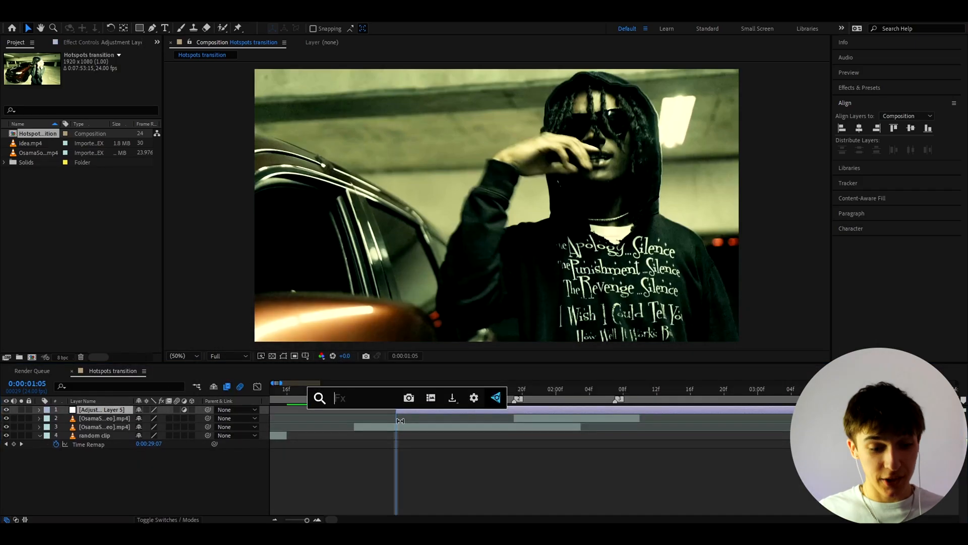
Apply Exposure (search 'expos') and S_Hotspots (search 's_h') to the adjustment layer
text(expos)
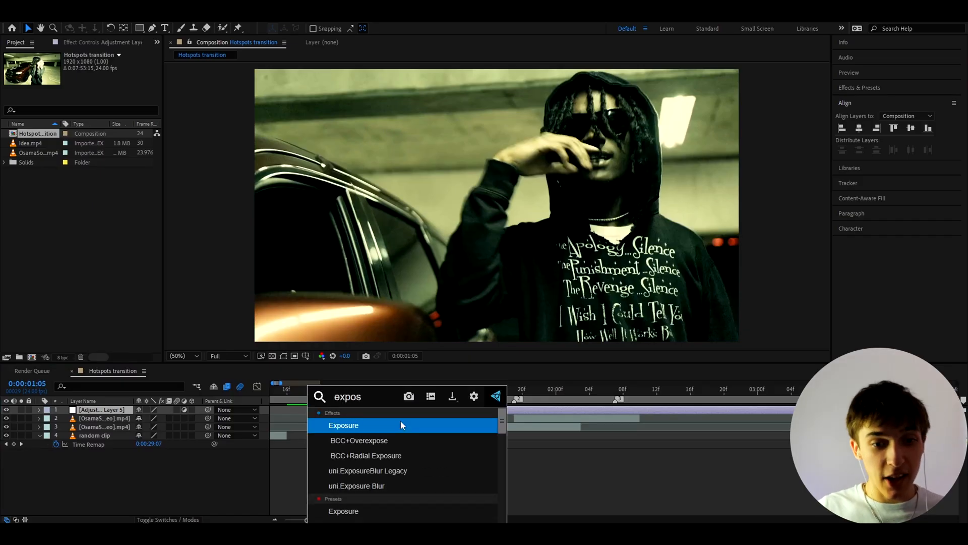
double_click(343, 425)
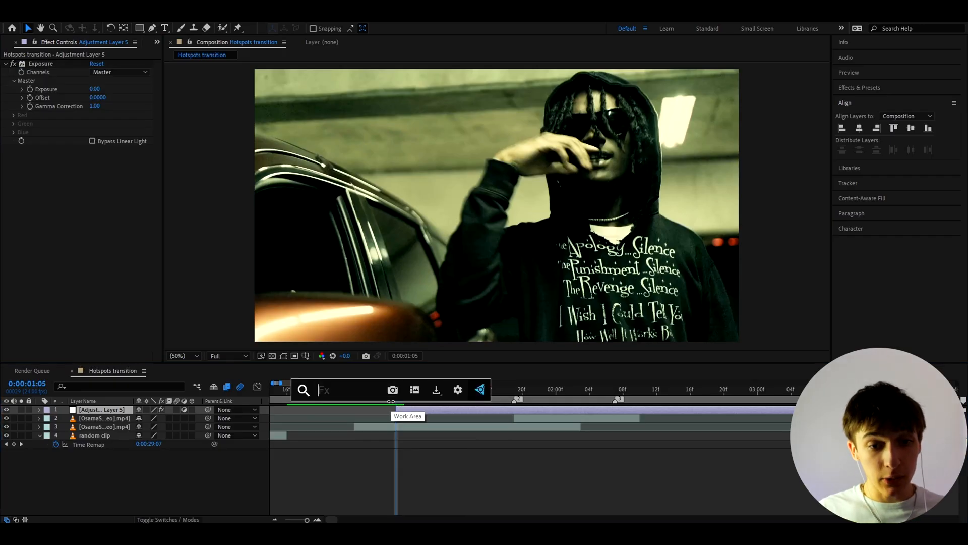
text(s_h)
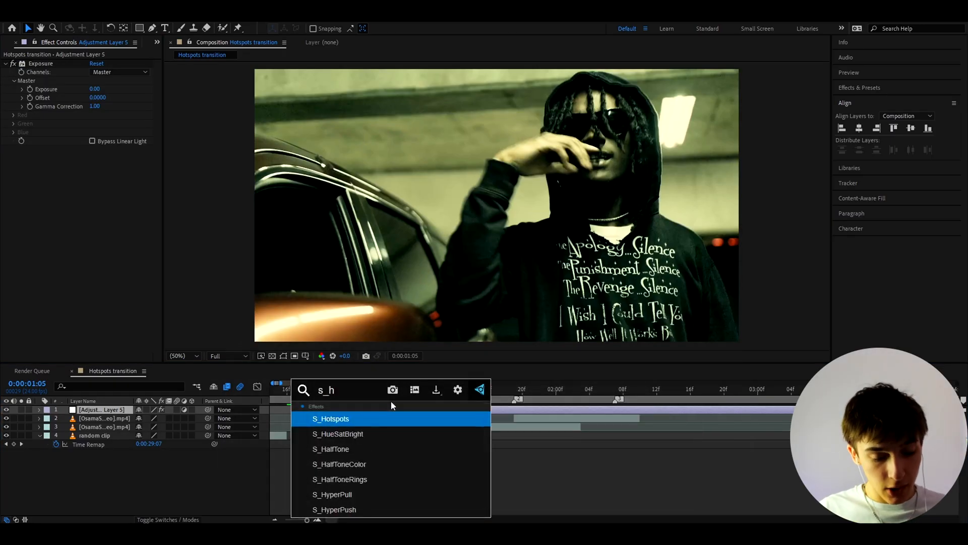
click(331, 418)
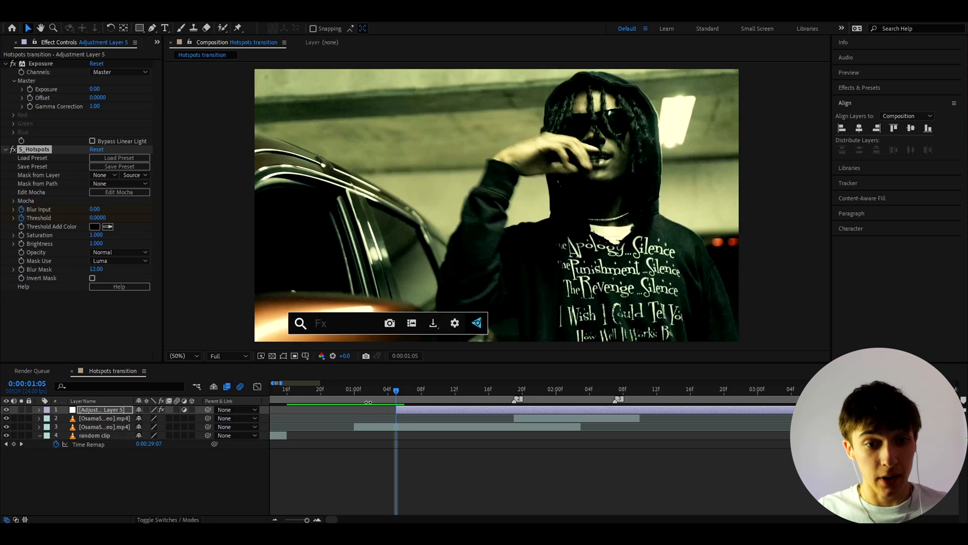
Apply Deep Glow 2 to the adjustment layer from a 'dee' effects search
text(dee)
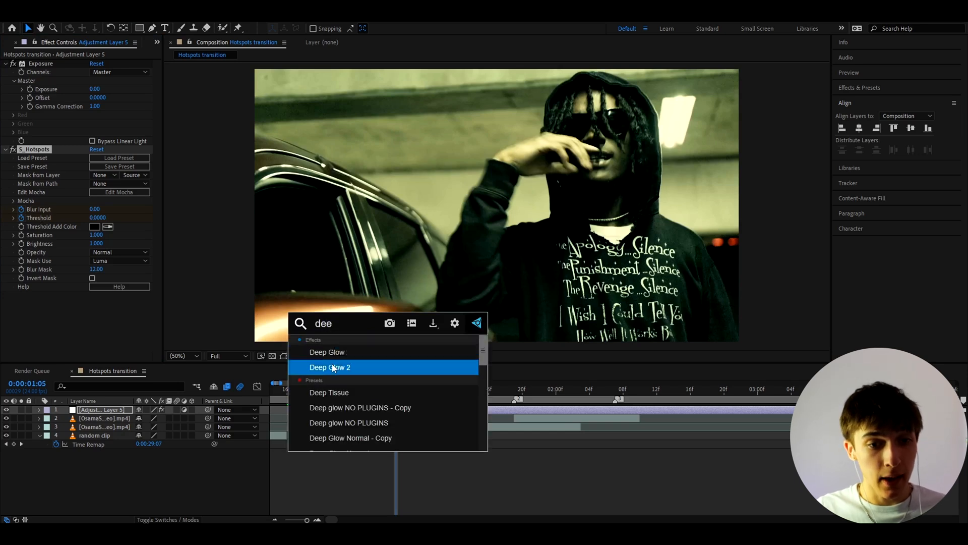
double_click(330, 367)
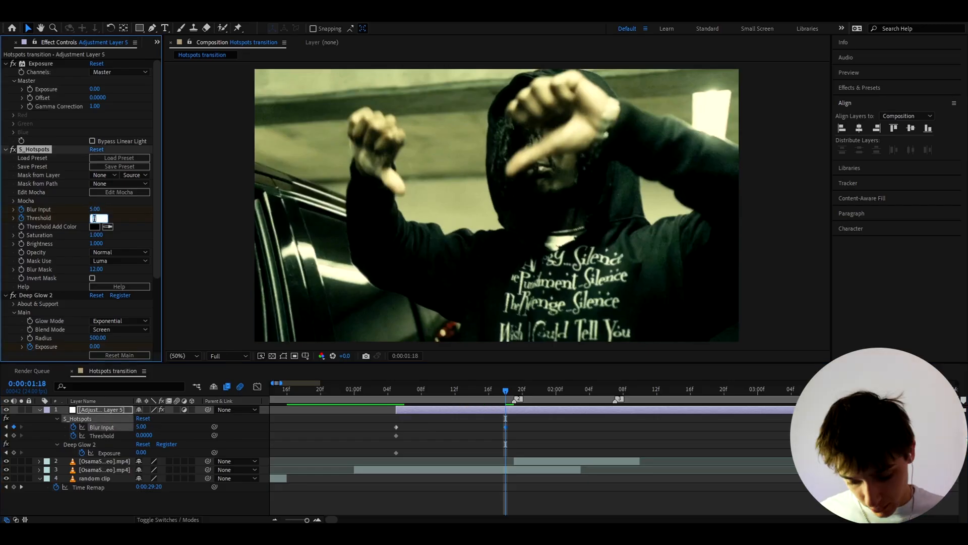
Keyframe Threshold 0.5, Blur Input 5 and Deep Glow Exposure 0.05 at the cut
text(0.5000)
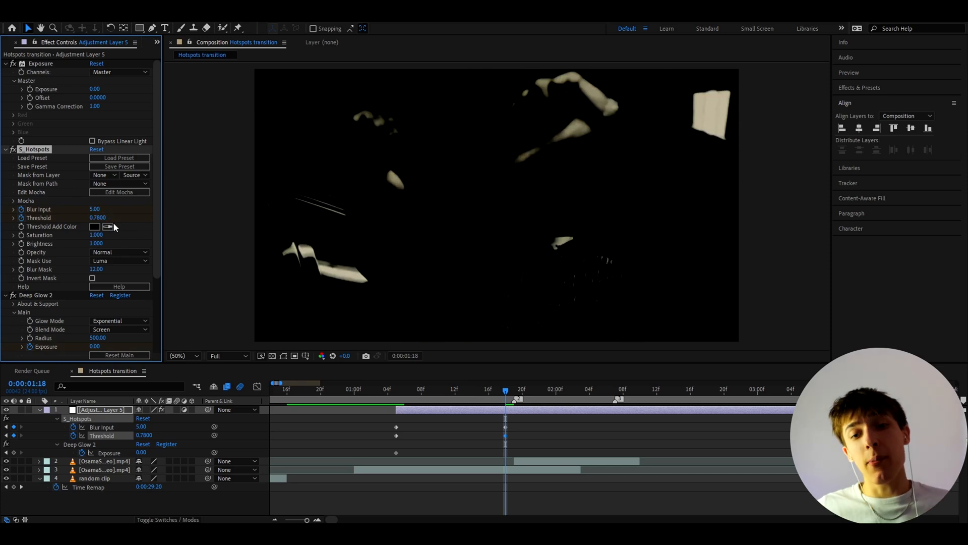
drag(97, 217, 86, 217)
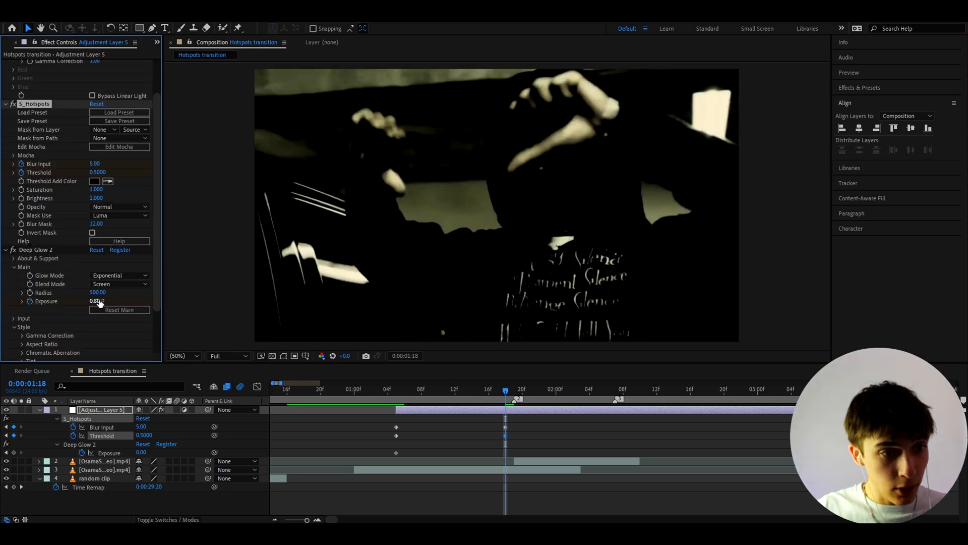
click(97, 300)
text(0.05)
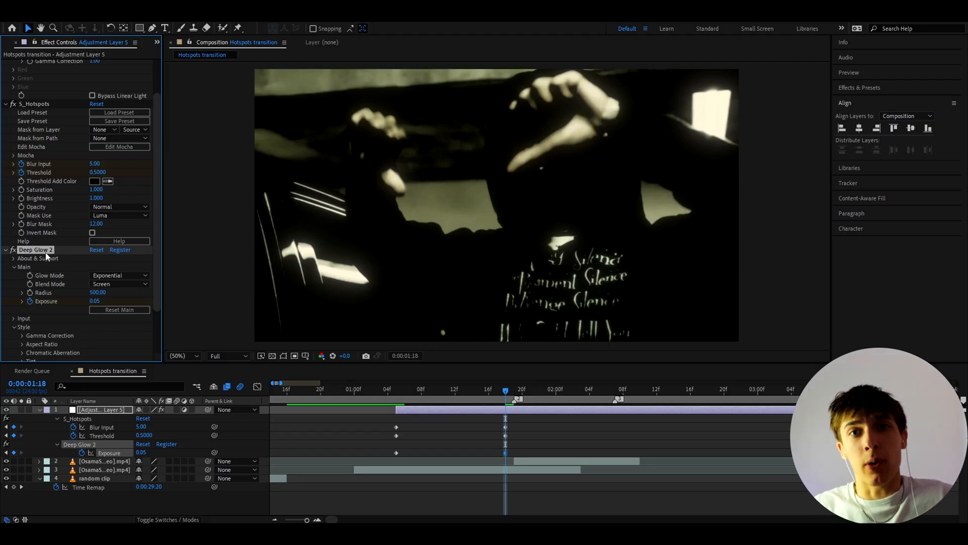
scroll(down, 3)
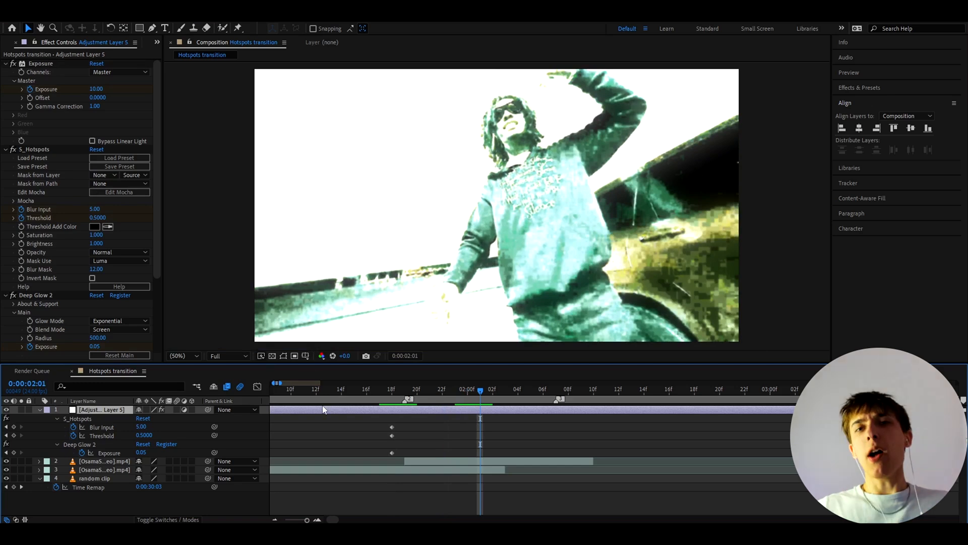
mouse_move(102, 89)
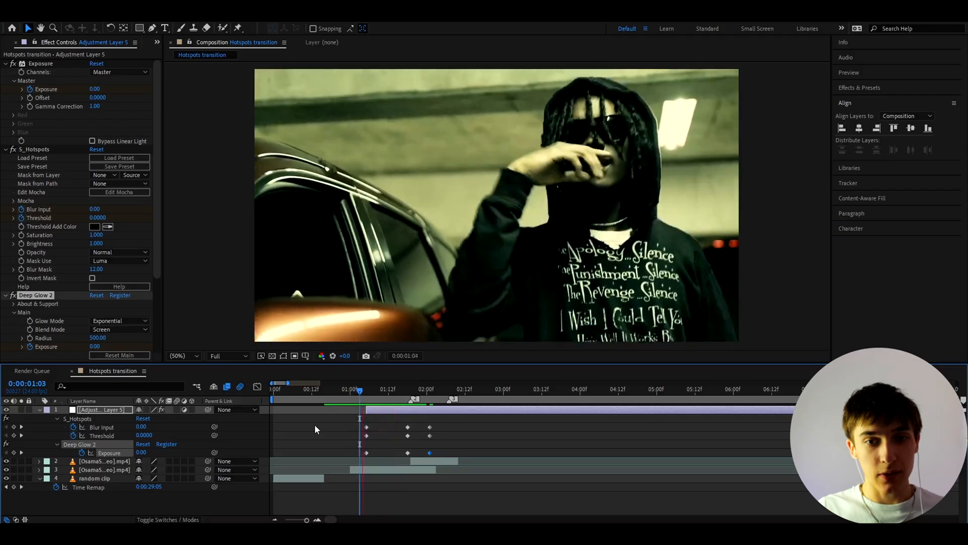
drag(360, 389, 377, 389)
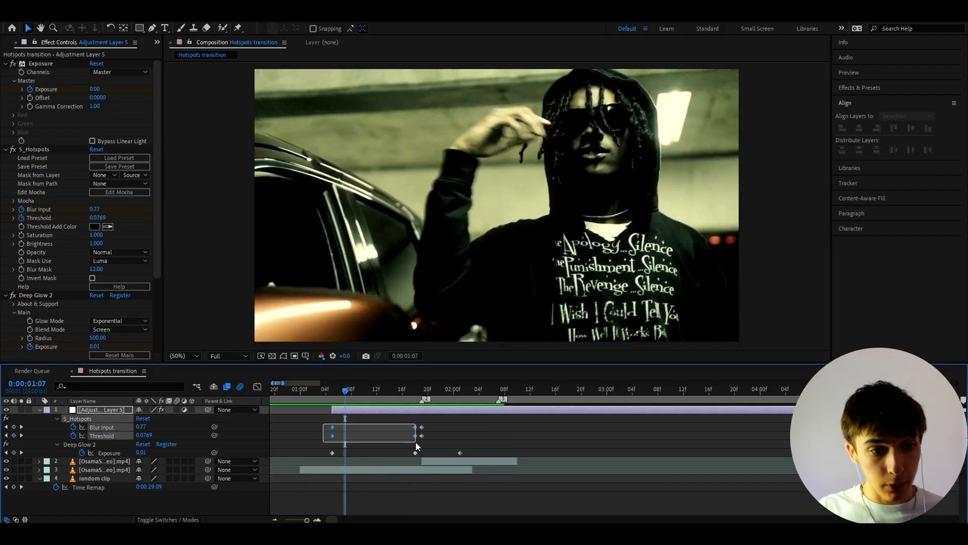
Easy-ease the blur and threshold keyframes and steepen both influence curves in the Graph Editor
key(f9)
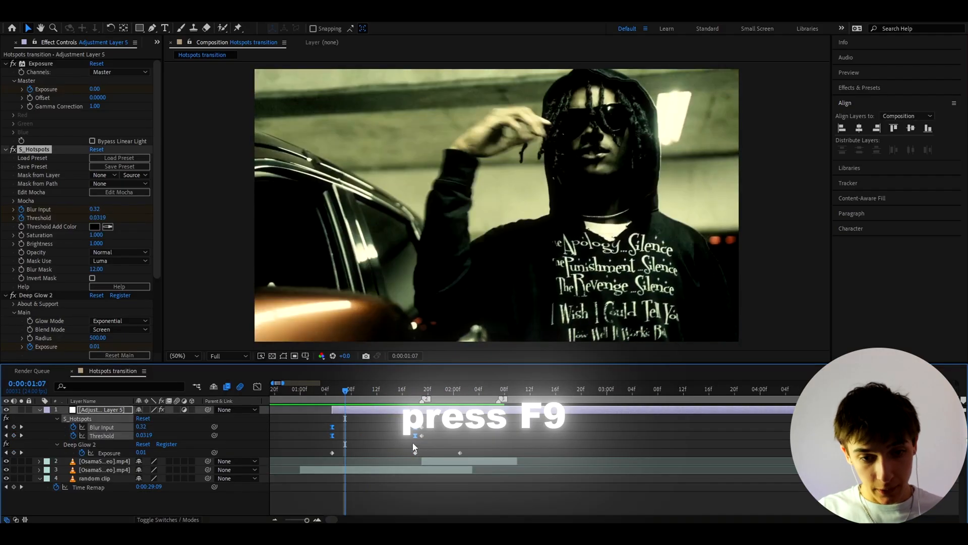
key(F9)
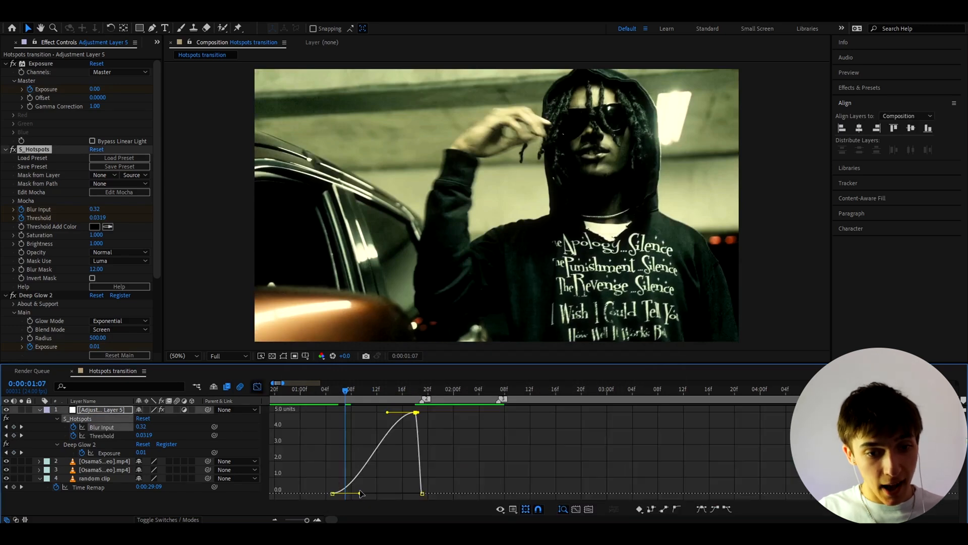
drag(361, 492, 402, 492)
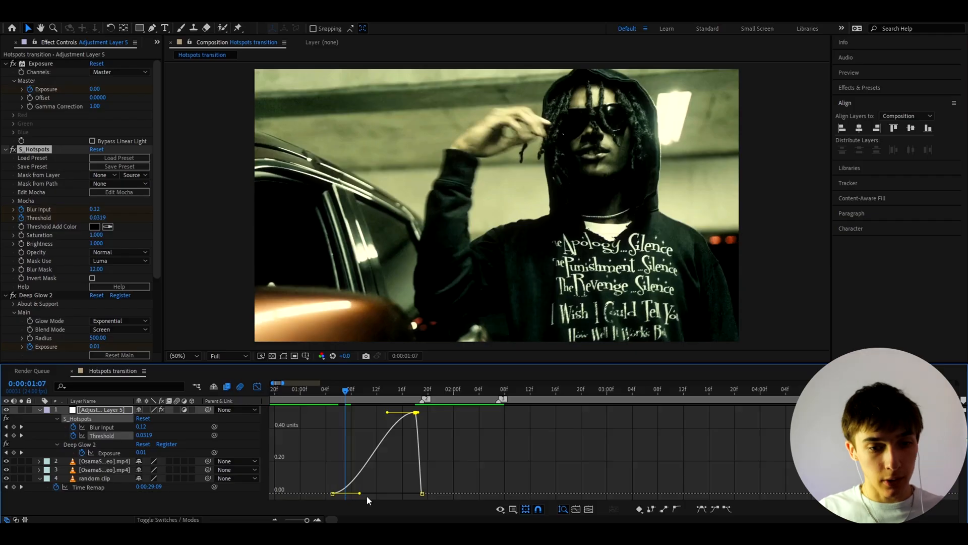
drag(360, 492, 394, 493)
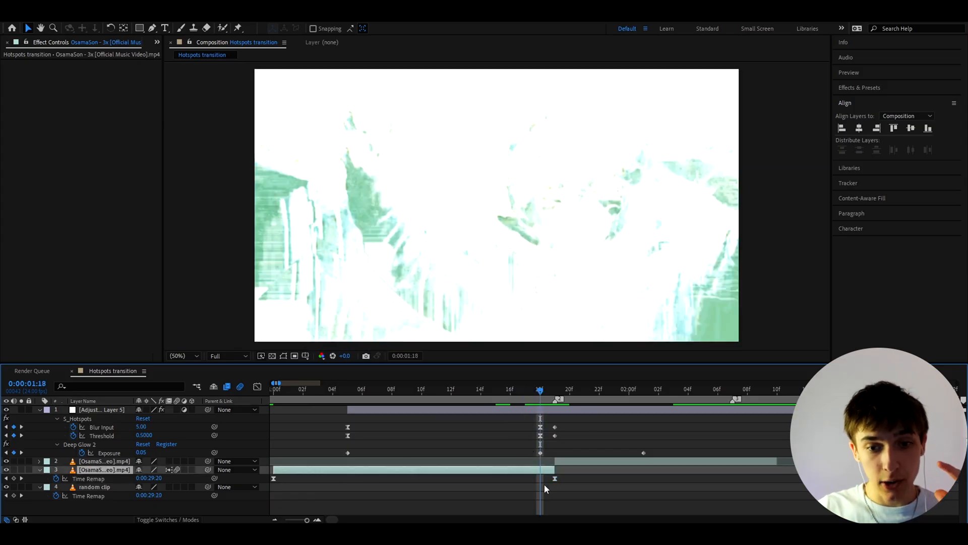
Edit the first clip's Time Remap value and bring the playhead to the cut
double_click(149, 478)
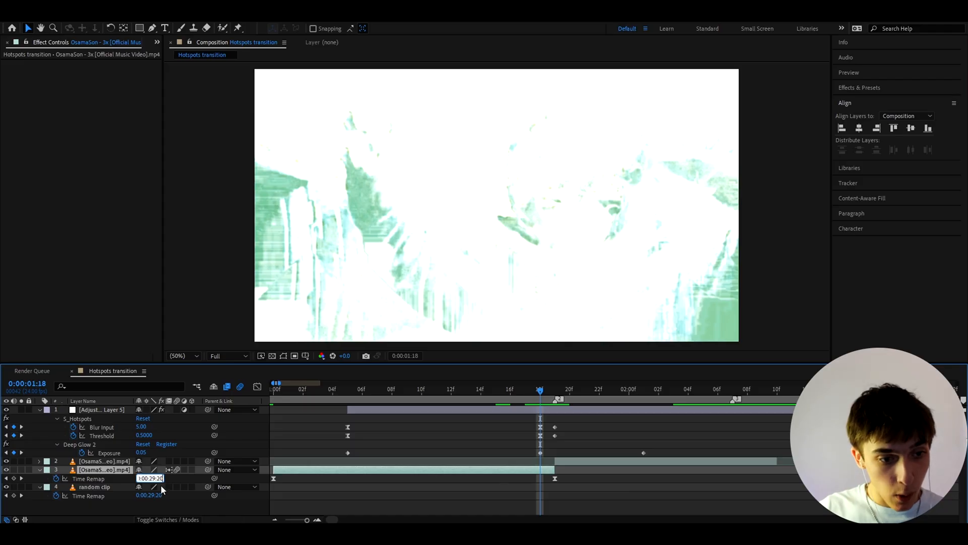
mouse_move(176, 479)
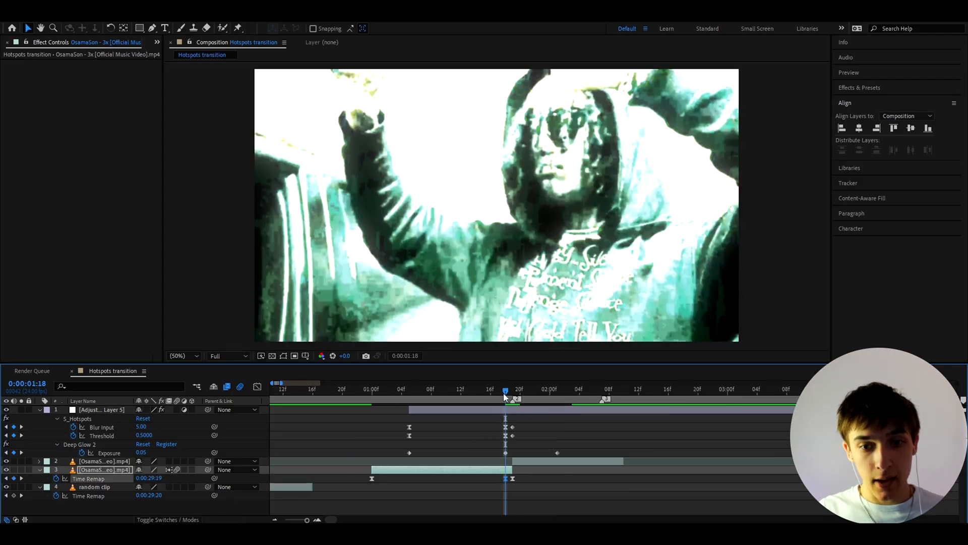
click(343, 389)
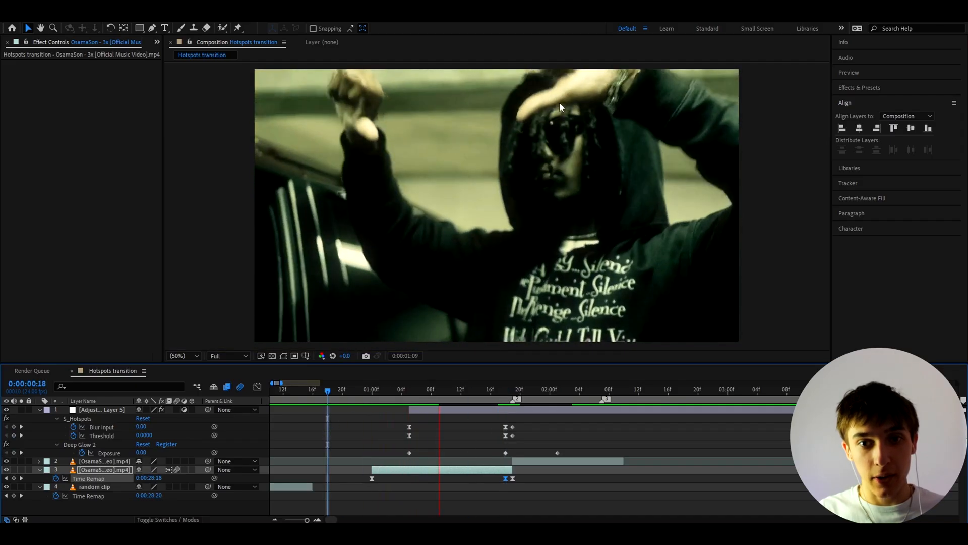
Enable Time Remapping on the second clip at the cut and set its start and end keyframes
click(320, 389)
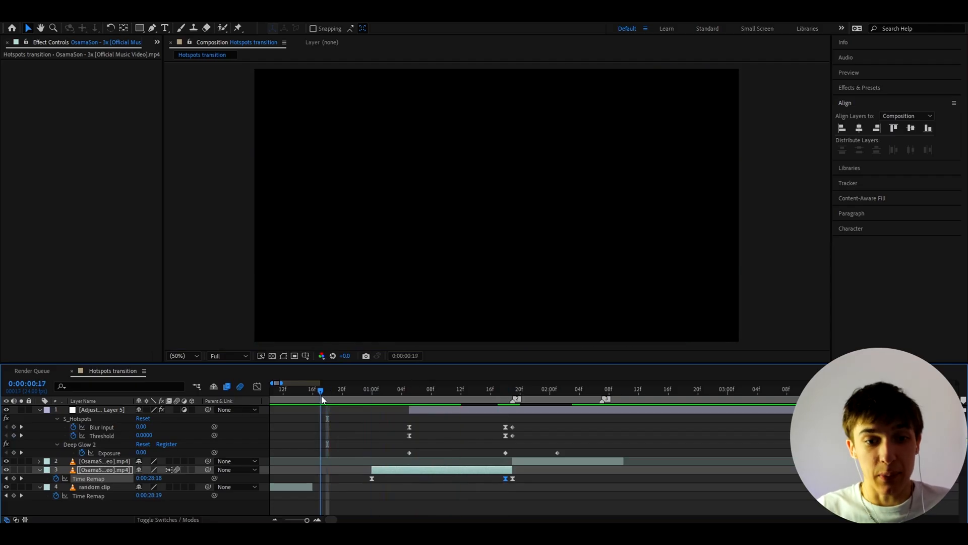
click(491, 389)
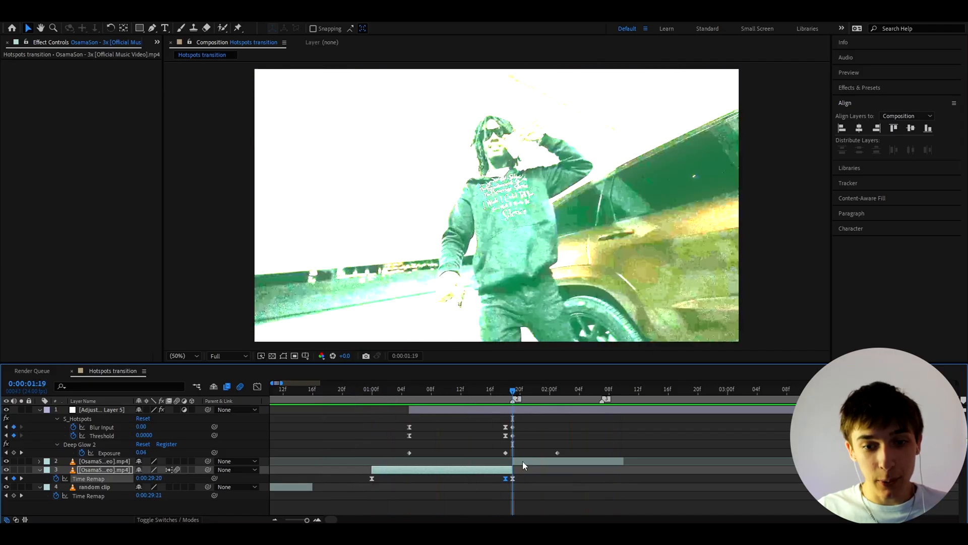
key(ctrl+alt+t)
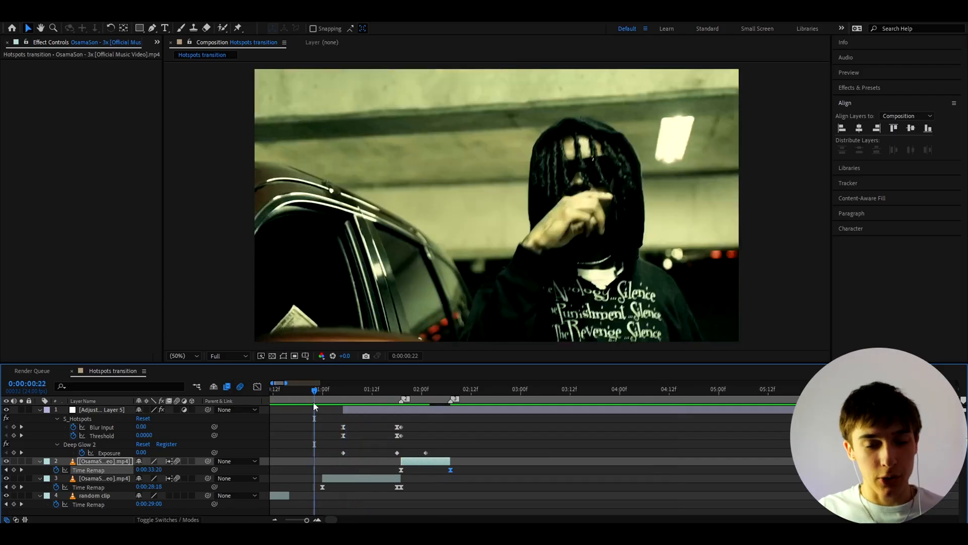
click(443, 389)
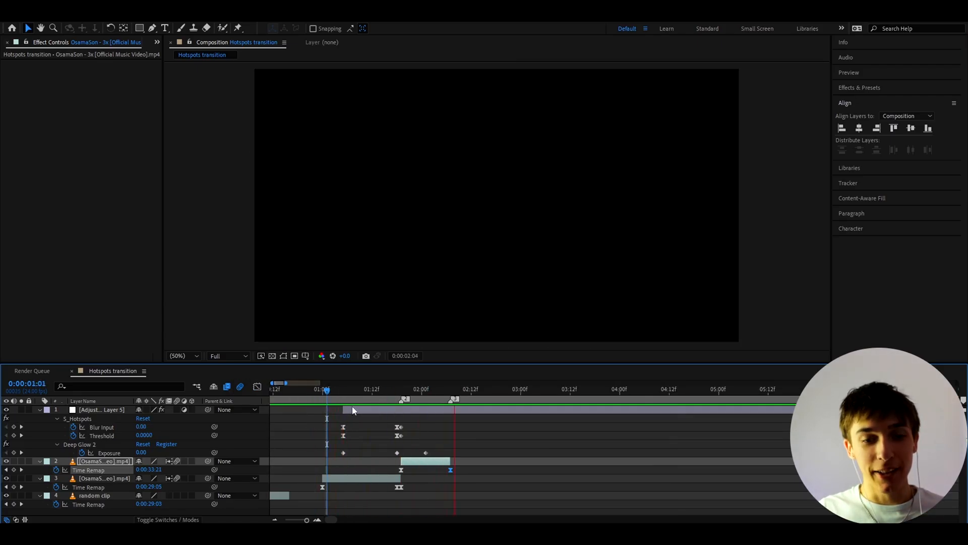
click(332, 389)
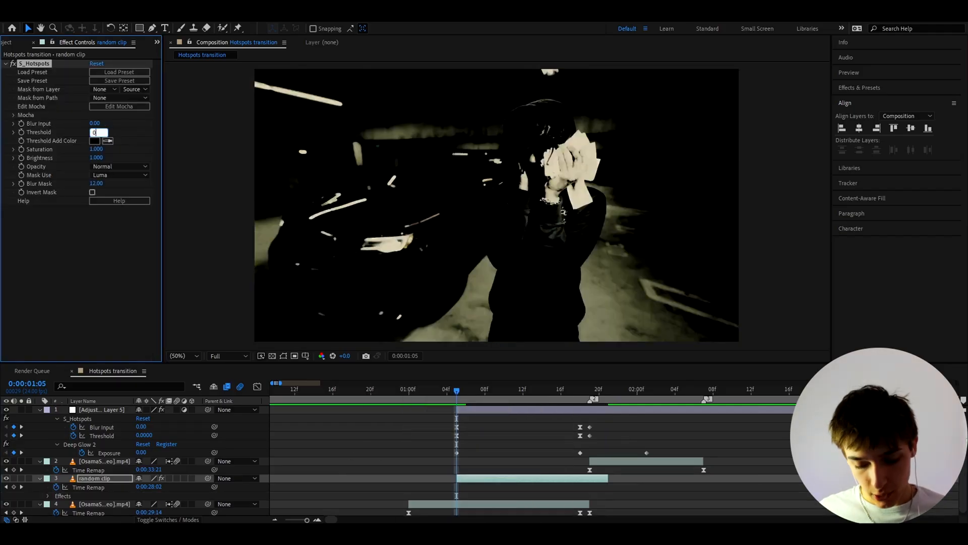
Set Hotspots Threshold to 0.6 and switch the random clip to Add blending
text(0.6000)
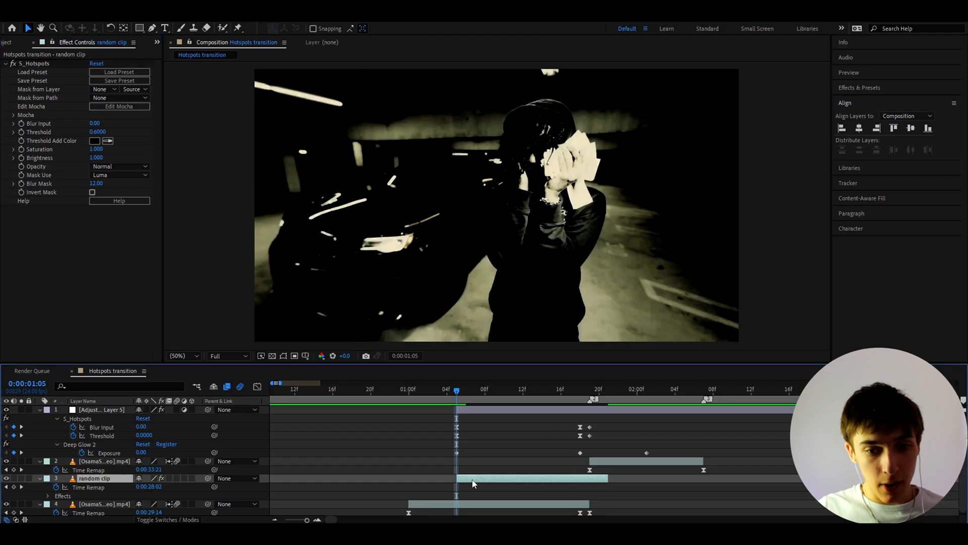
right_click(473, 484)
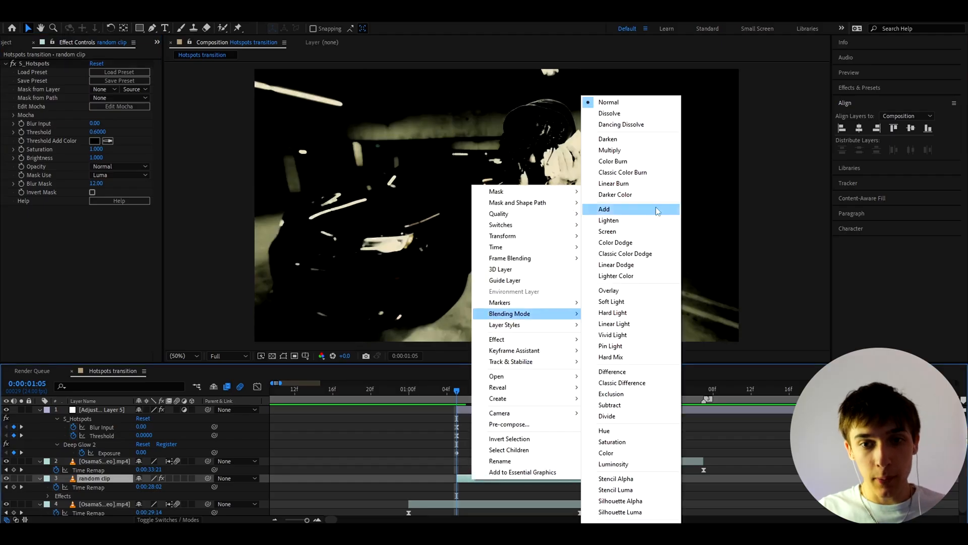
click(605, 209)
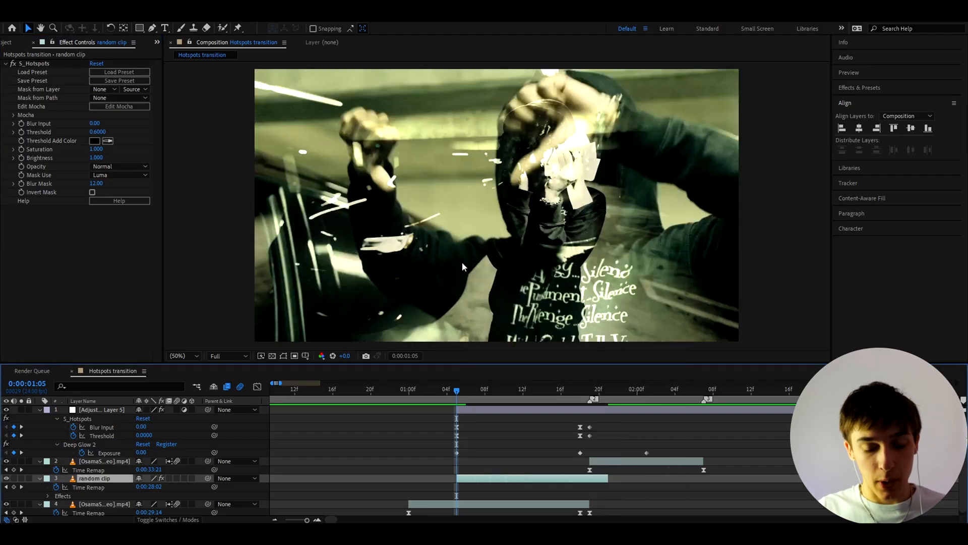
Apply CC Vignette to the random clip and reveal its Position property
text(cc v)
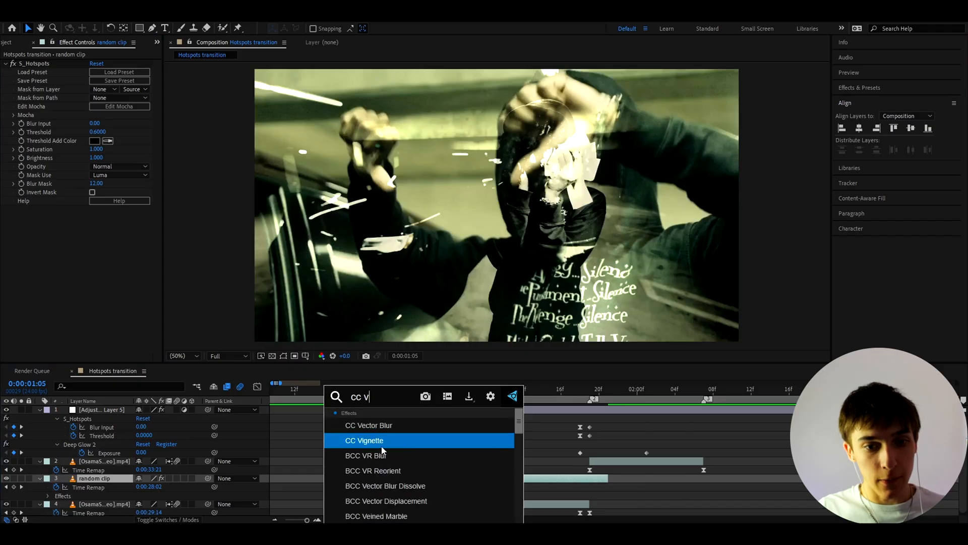
double_click(364, 440)
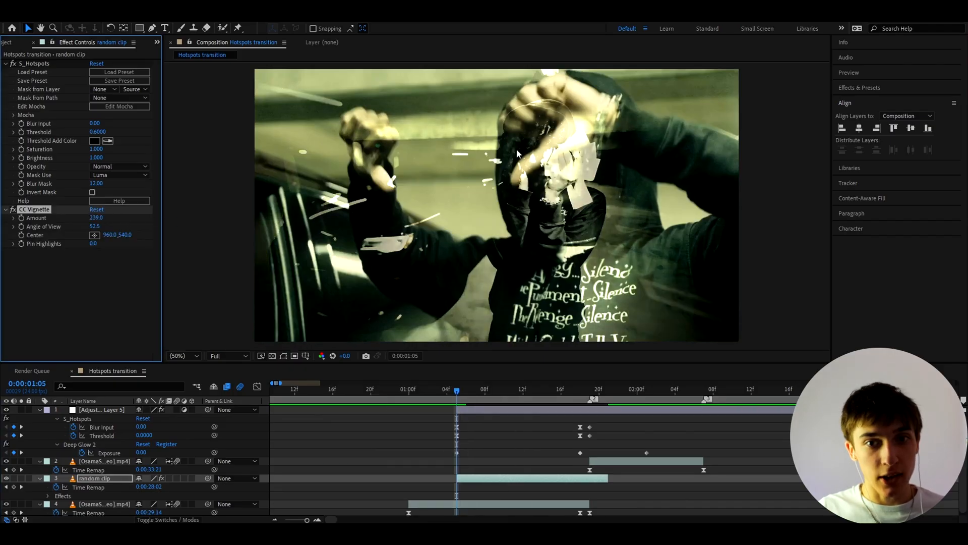
key(p)
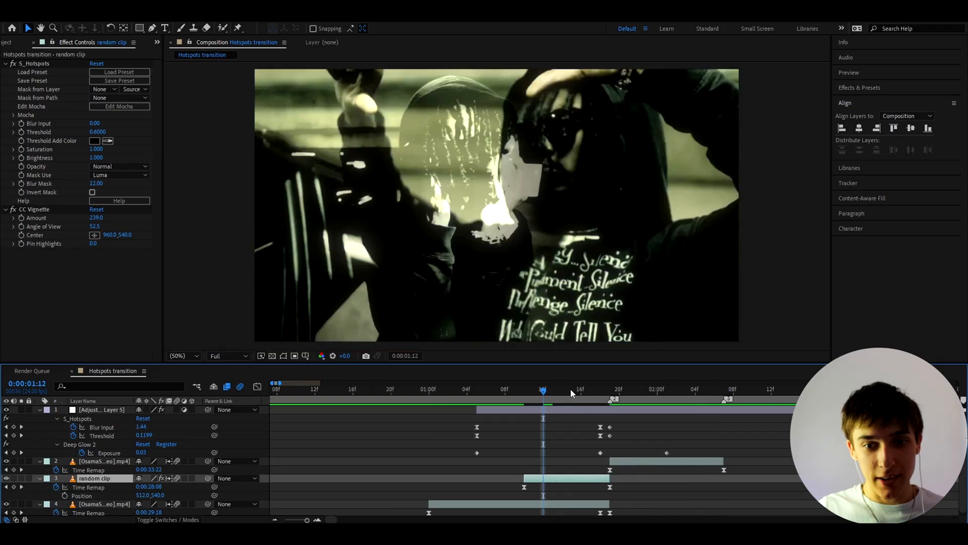
drag(542, 389, 592, 388)
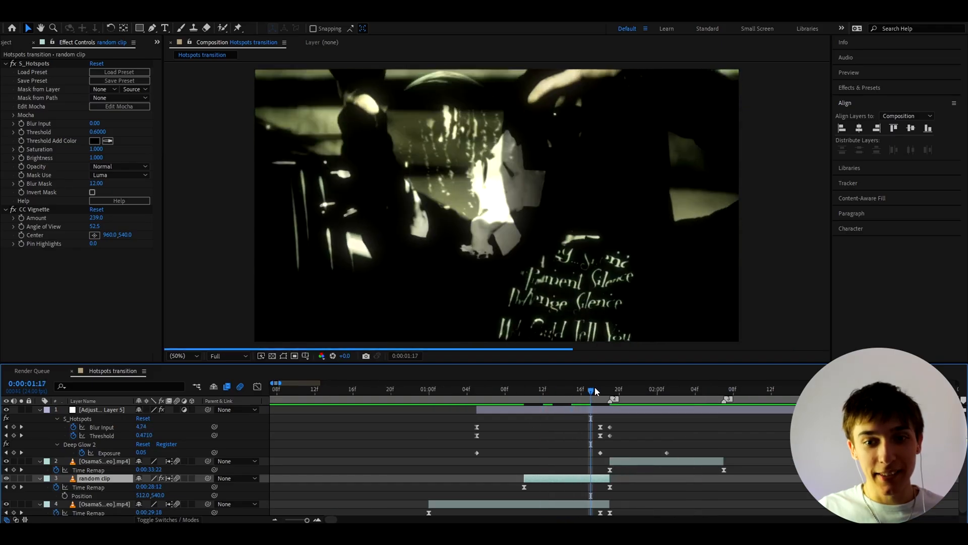
click(438, 388)
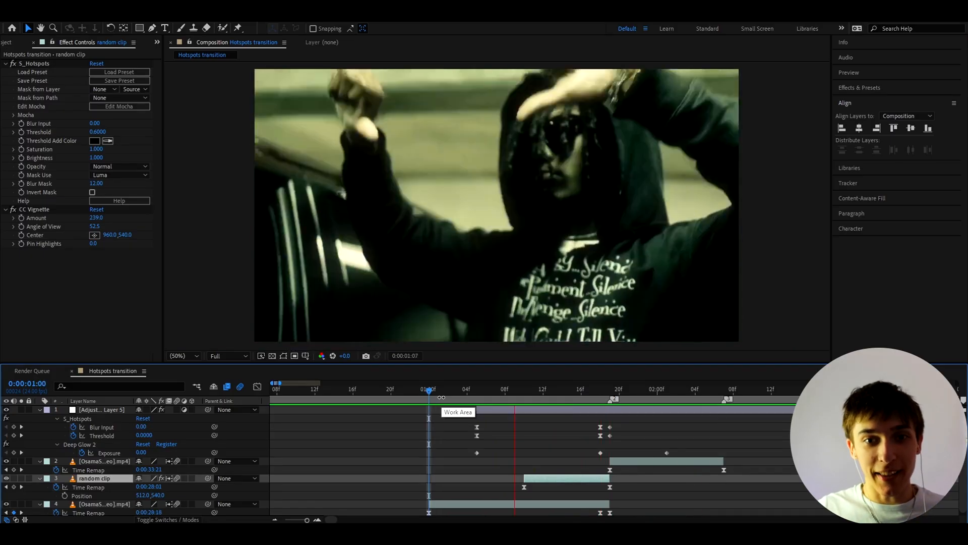
drag(429, 393, 457, 392)
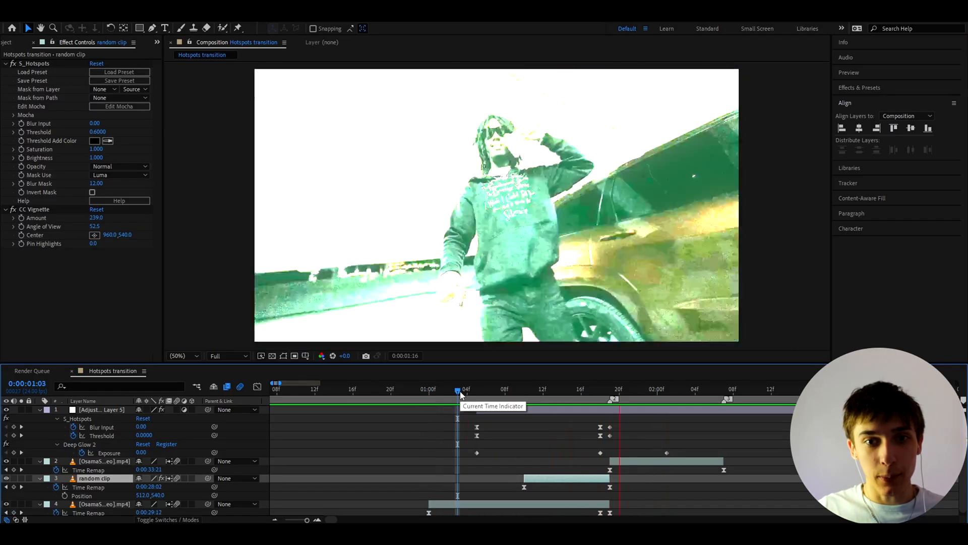
drag(457, 389, 559, 389)
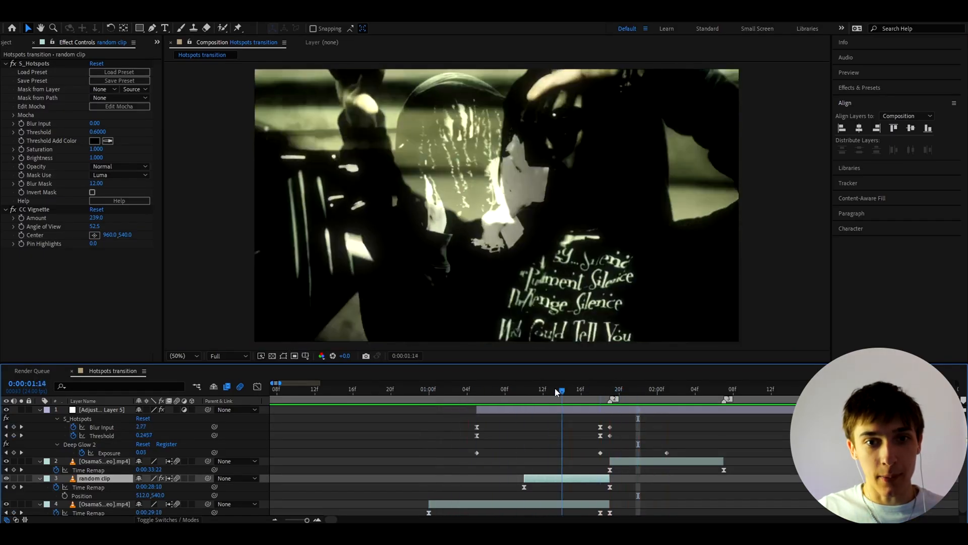
drag(559, 388, 525, 389)
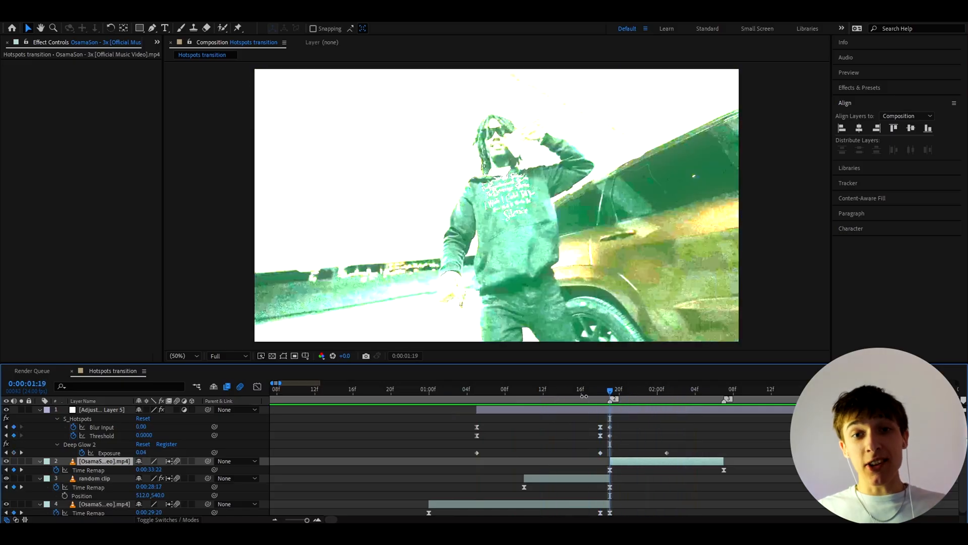
mouse_move(611, 400)
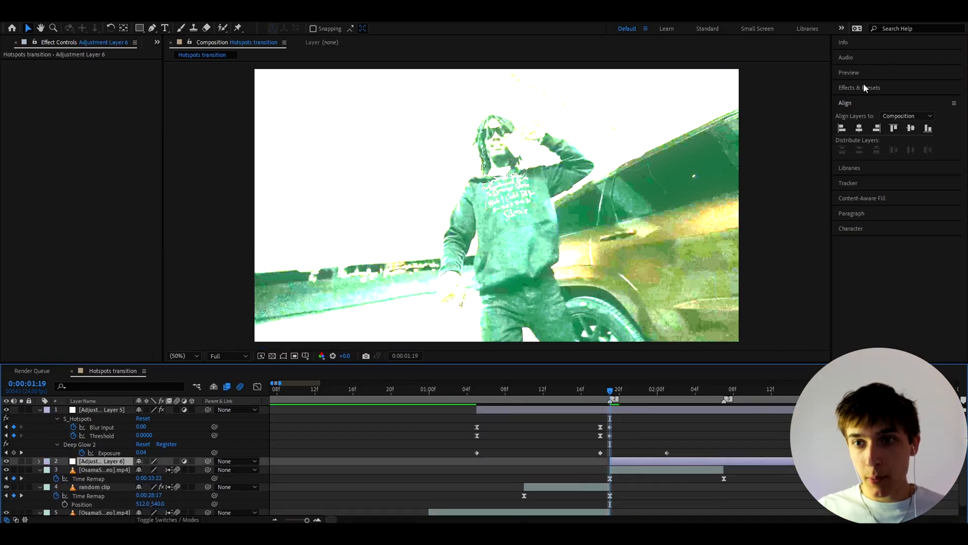
Expand Animation Presets in Effects & Presets down to the Impact Presets folder
click(859, 87)
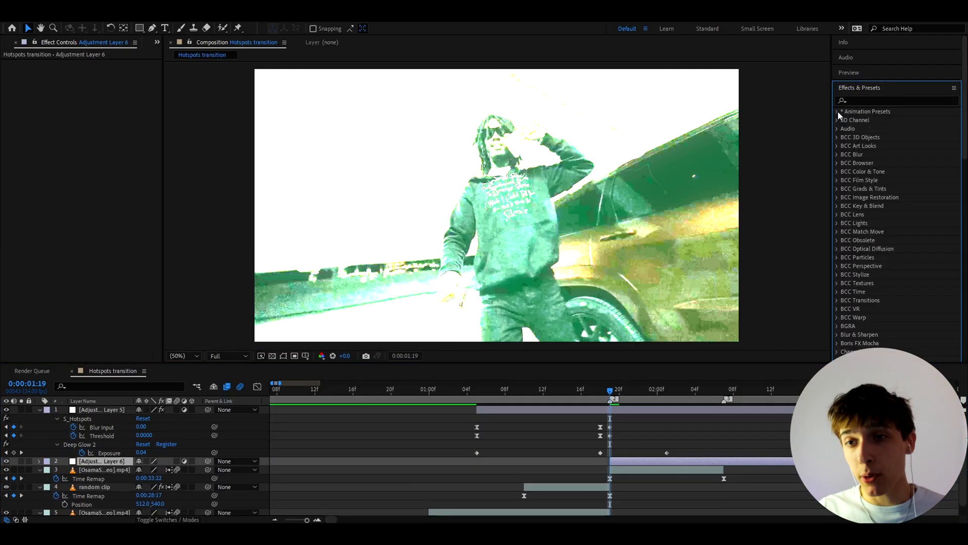
click(838, 111)
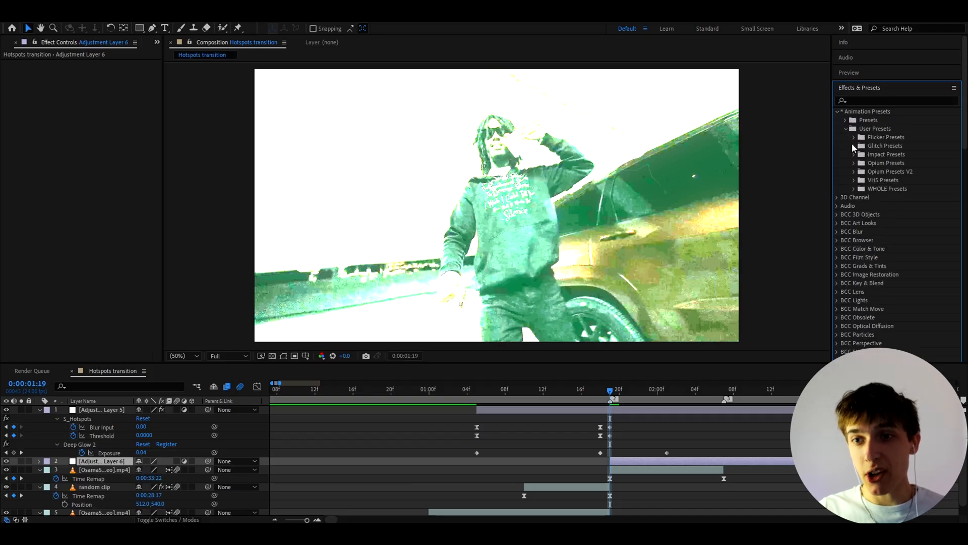
click(839, 154)
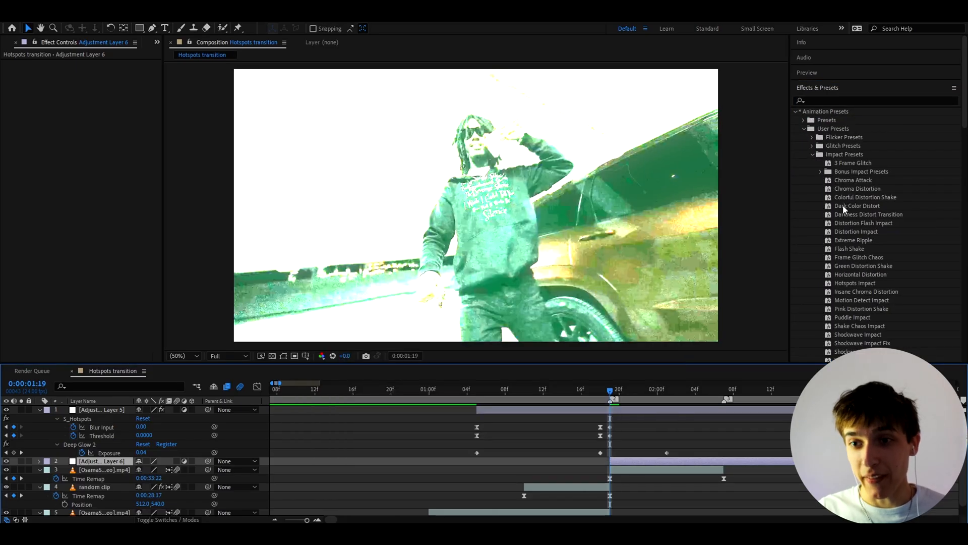
click(856, 173)
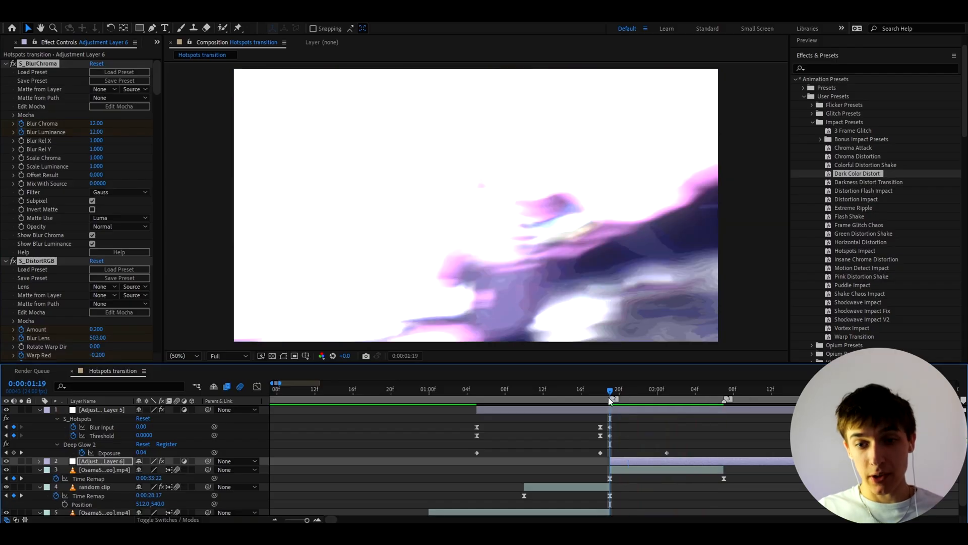
click(723, 388)
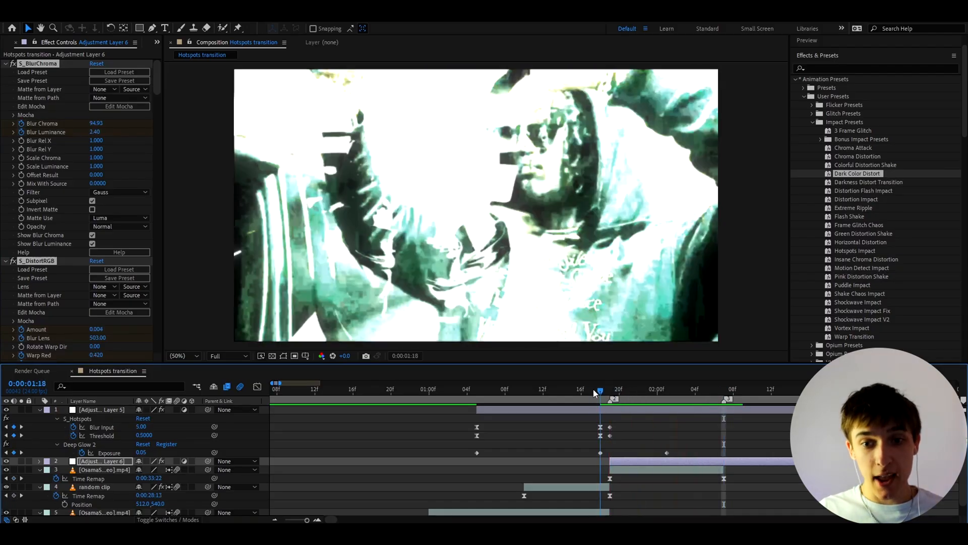
click(581, 389)
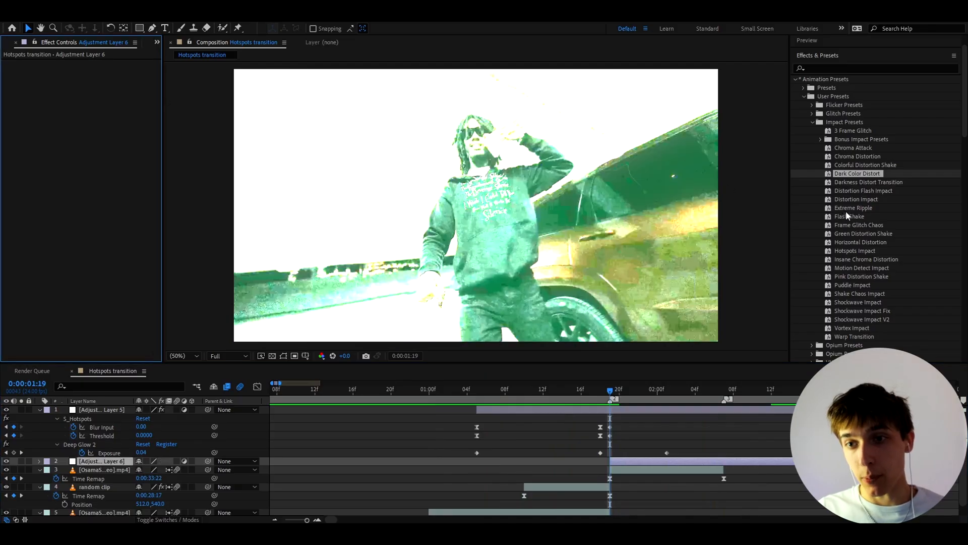
Apply the Extreme Ripple preset and scrub through the transition to preview it
click(853, 207)
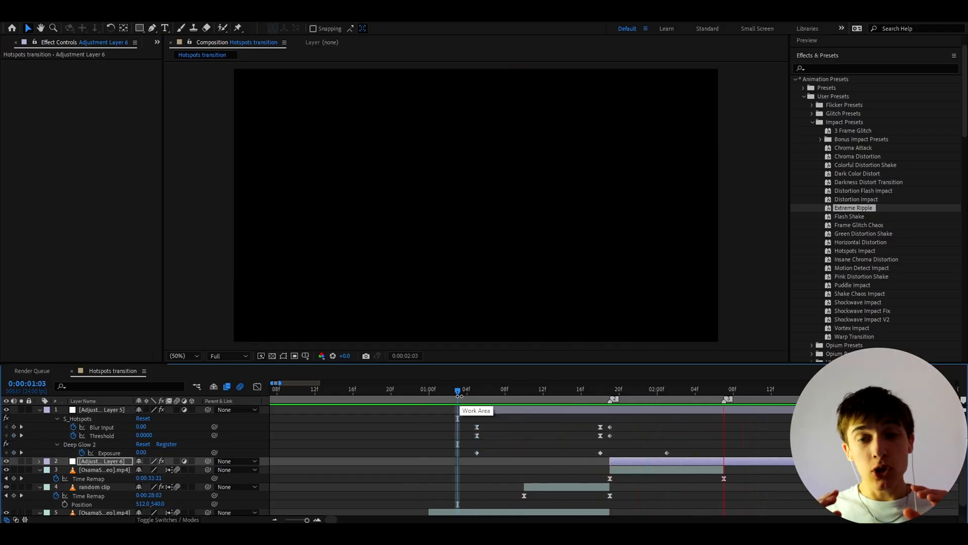
click(381, 389)
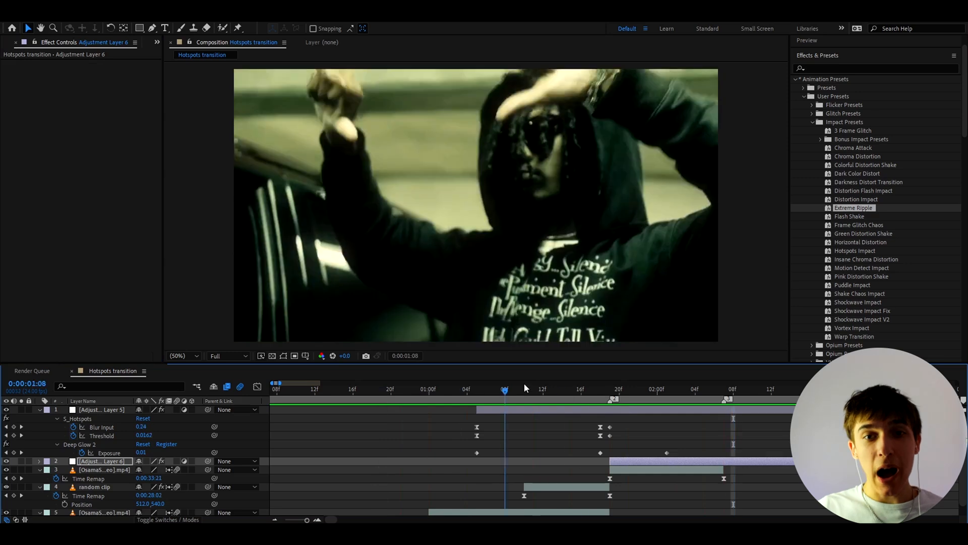
drag(505, 389, 617, 389)
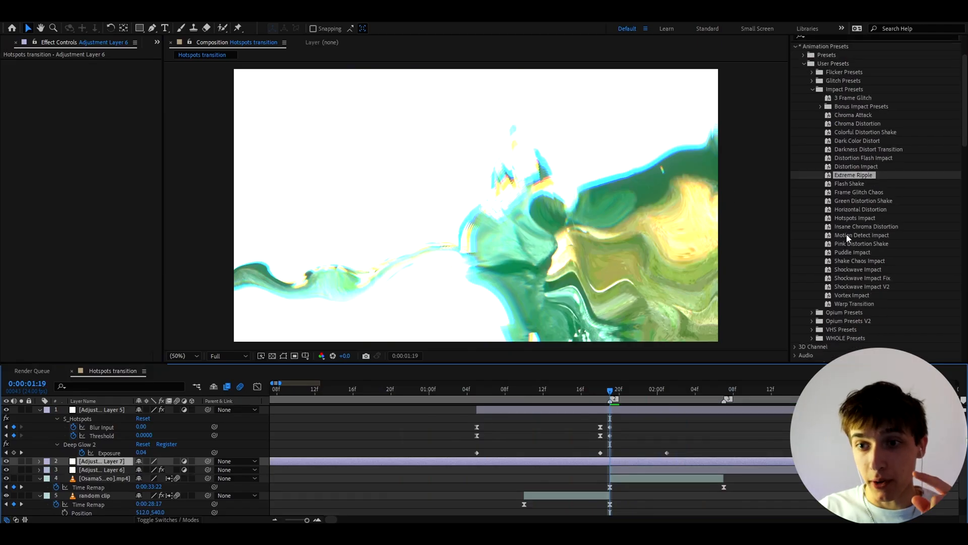
Pick the Motion Detect Impact preset, preview the transition midway, and select the random clip layer
click(861, 235)
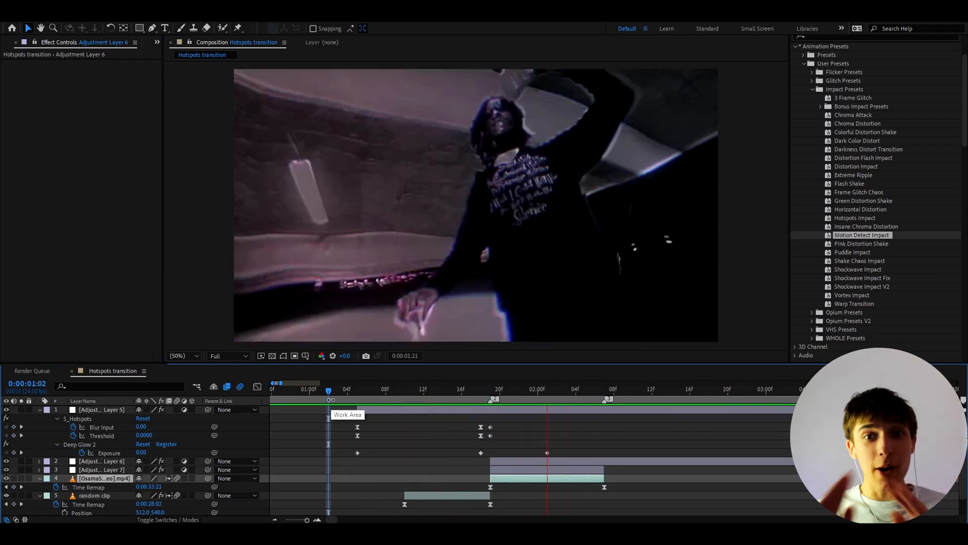
click(490, 389)
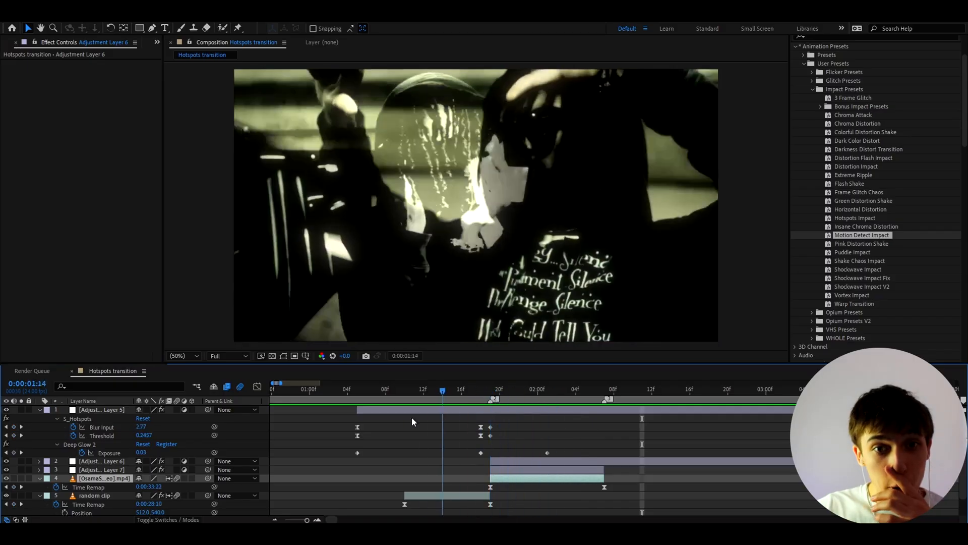
click(423, 389)
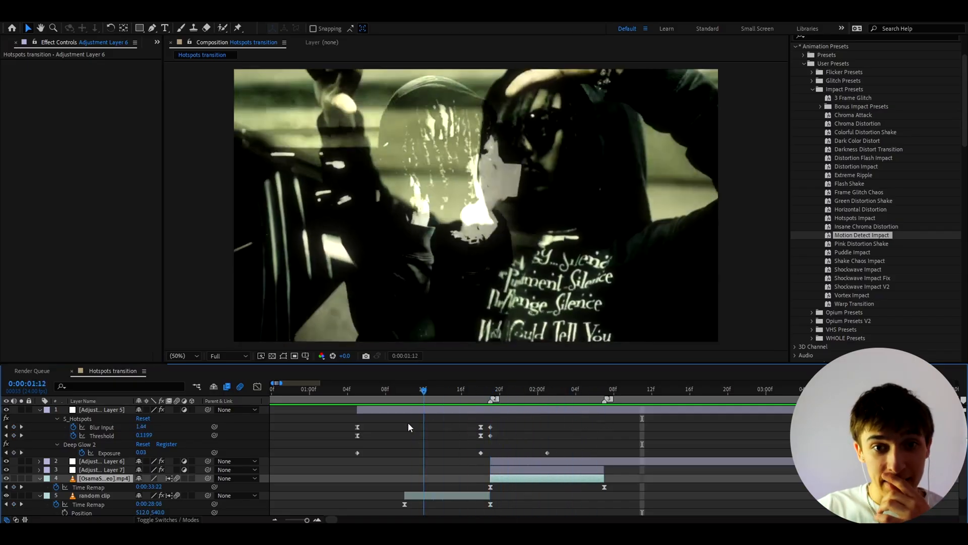
click(308, 388)
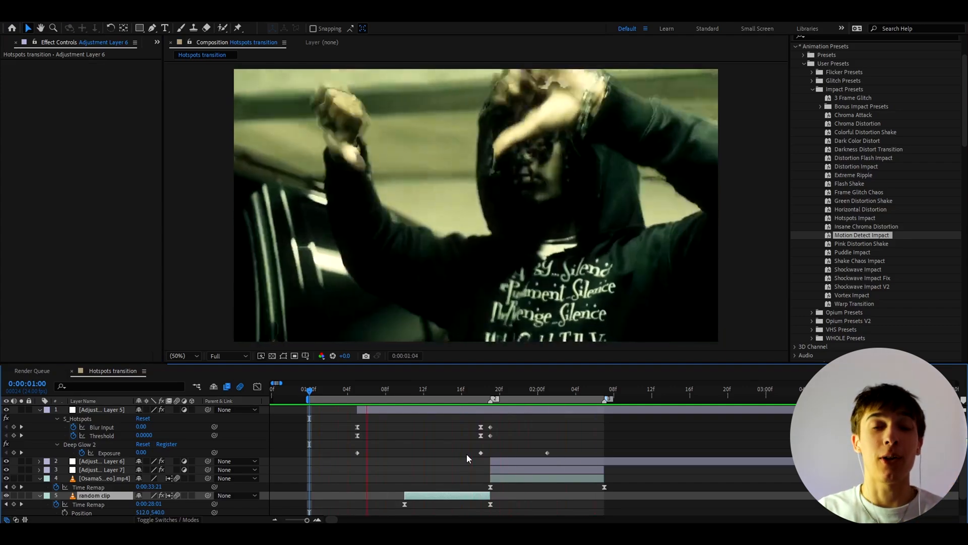